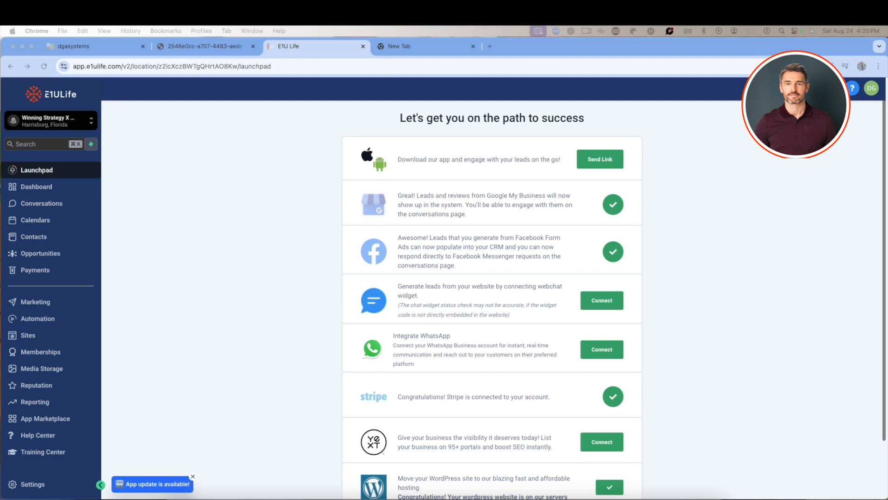
Go to the Sites area to show the funnels list with step counts
click(28, 335)
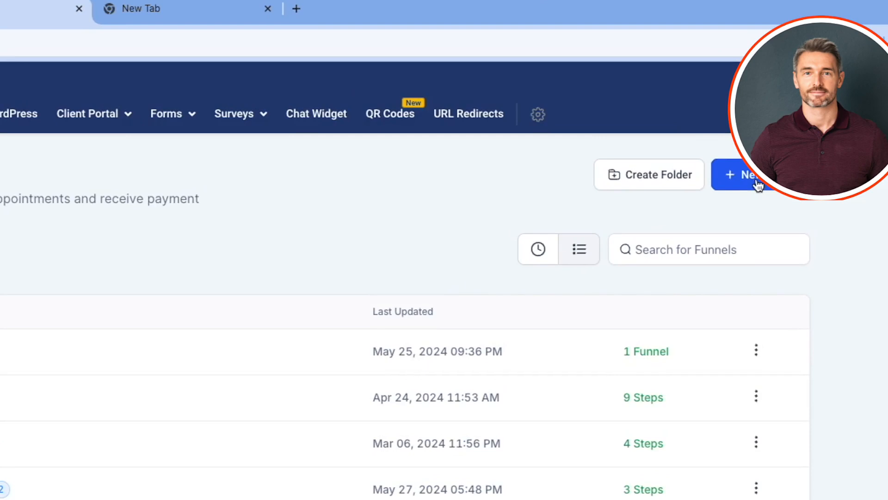
mouse_move(723, 213)
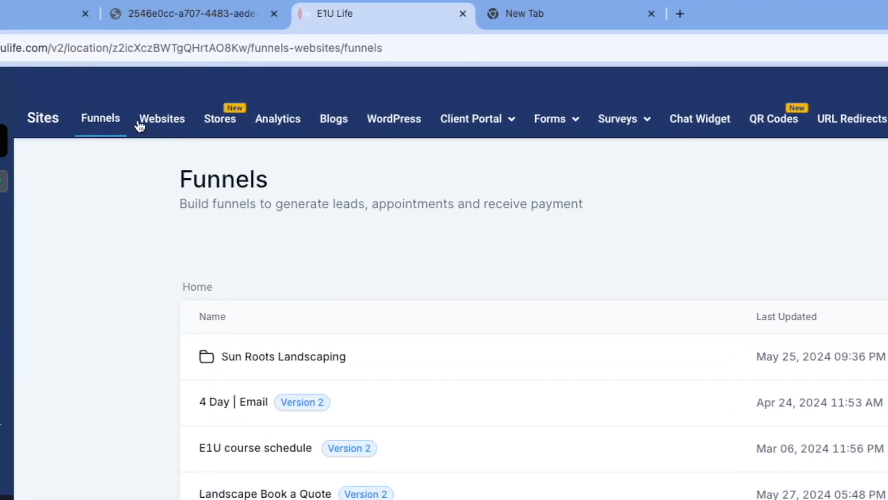
mouse_move(205, 130)
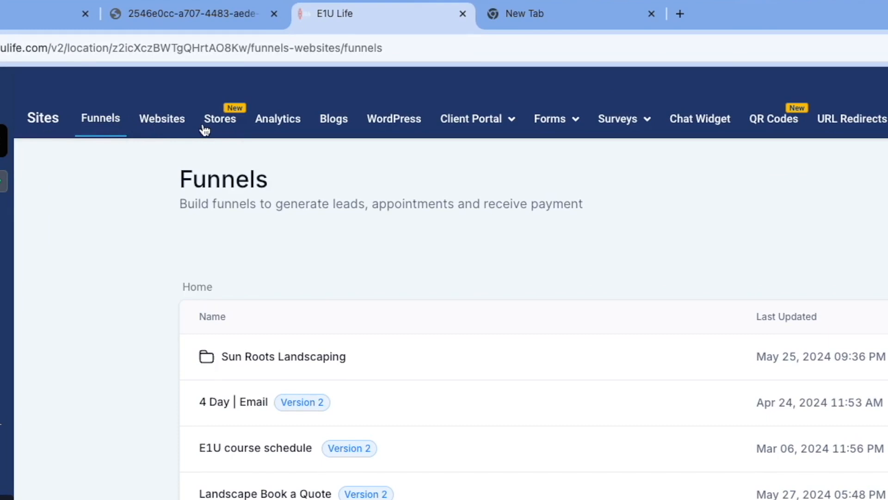
mouse_move(216, 129)
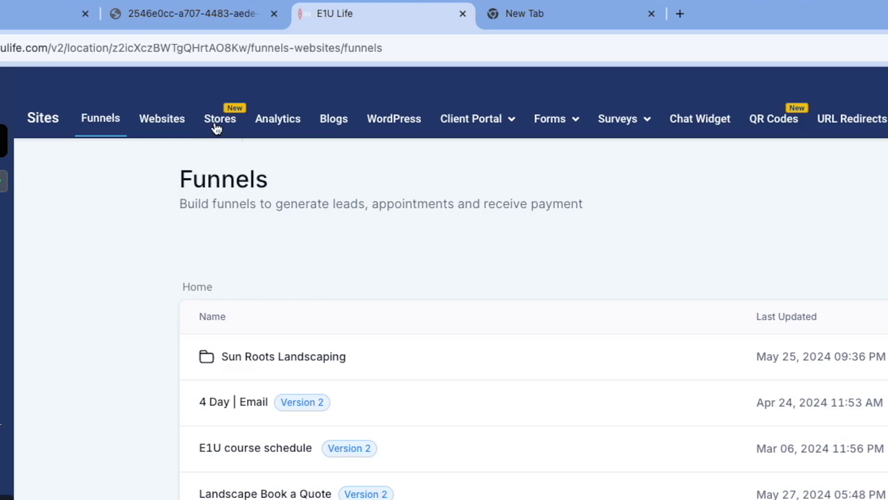
mouse_move(266, 129)
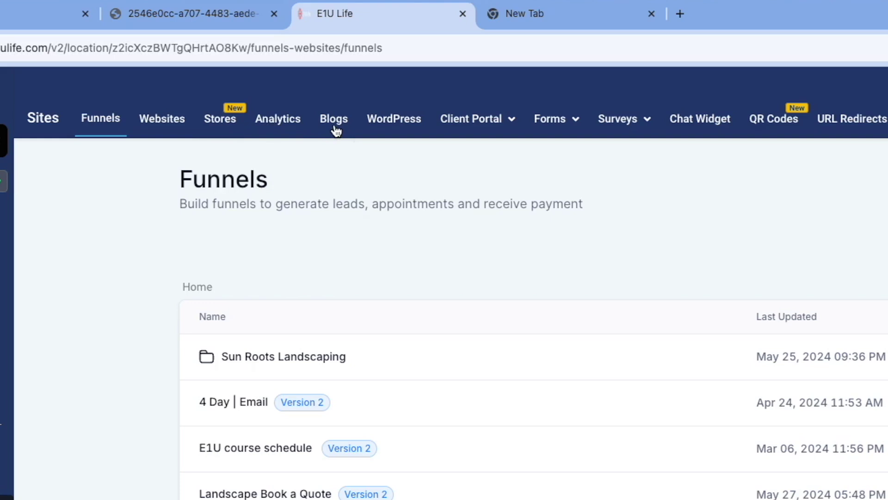
mouse_move(392, 127)
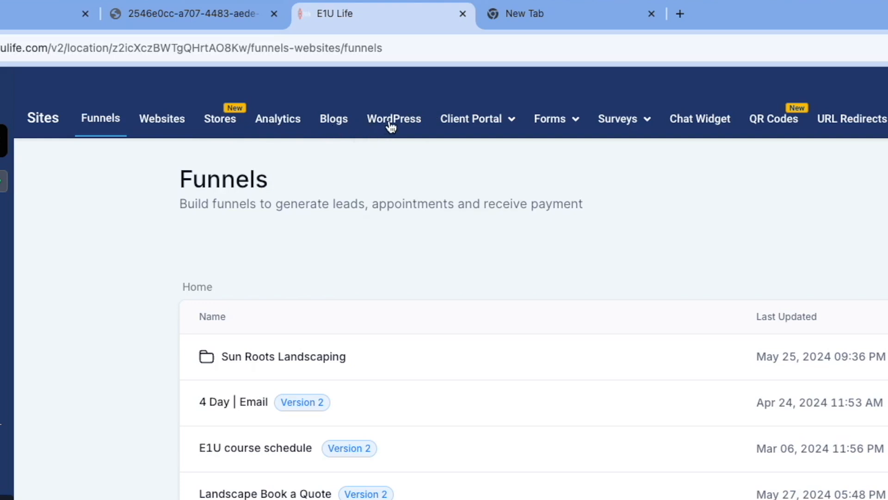
mouse_move(424, 129)
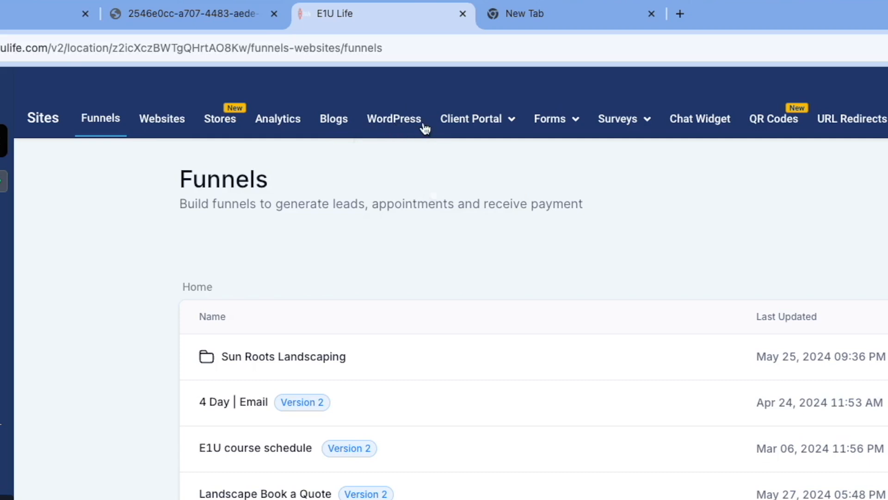
click(471, 118)
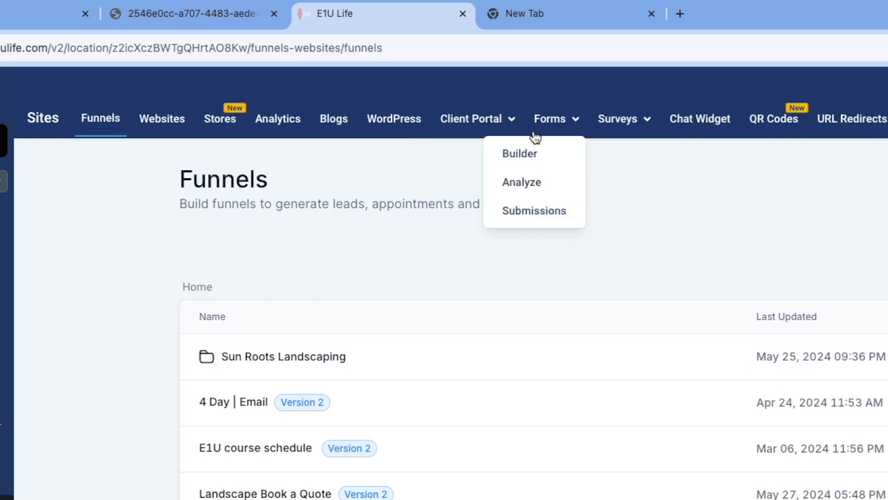
mouse_move(522, 215)
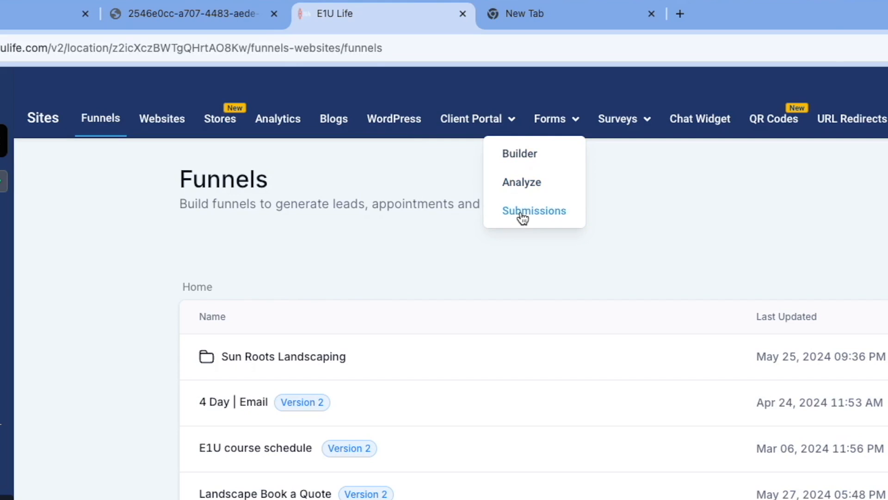
mouse_move(527, 195)
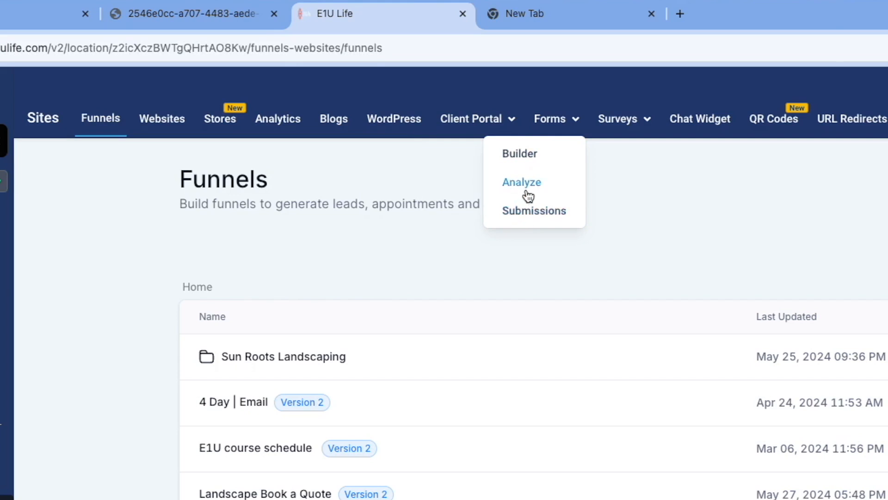
click(624, 118)
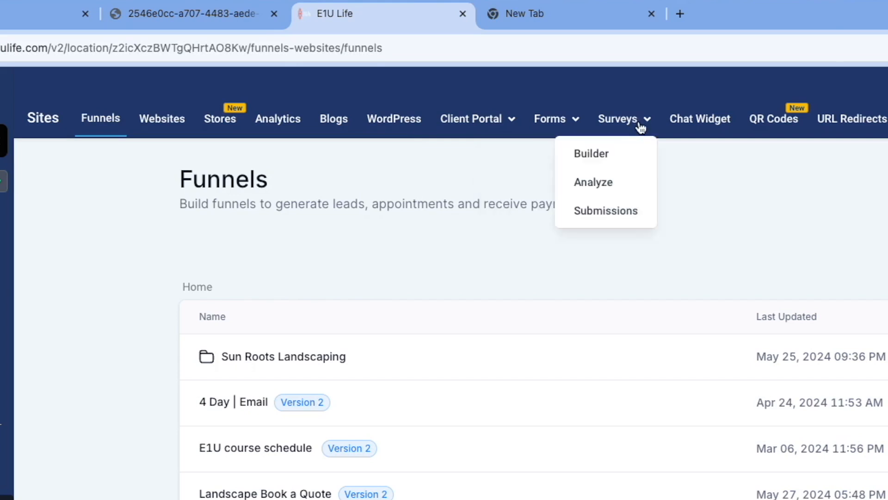
mouse_move(699, 126)
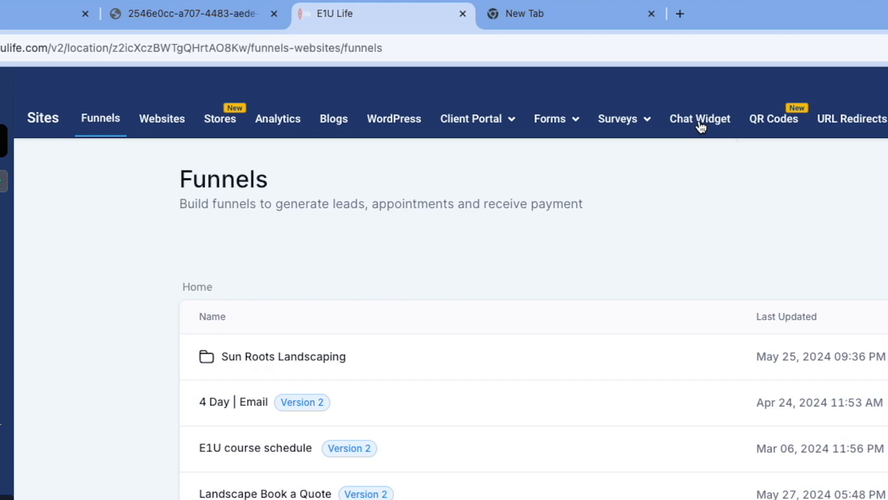
mouse_move(791, 126)
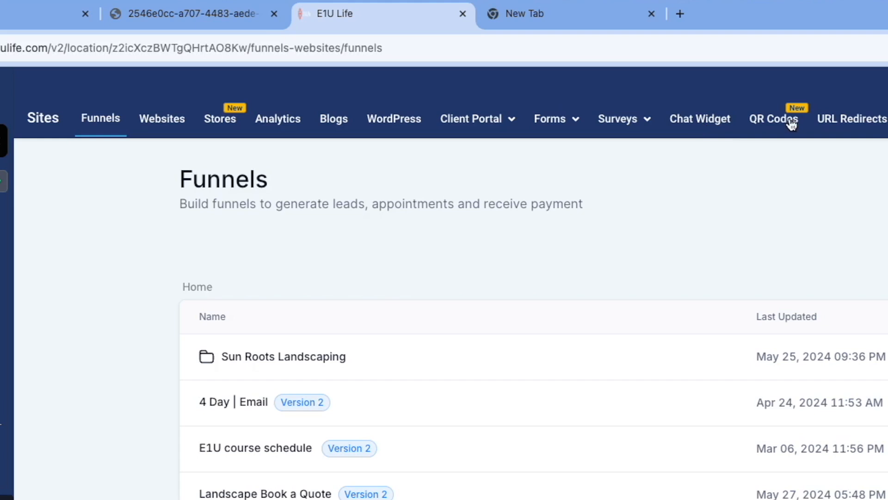
mouse_move(784, 127)
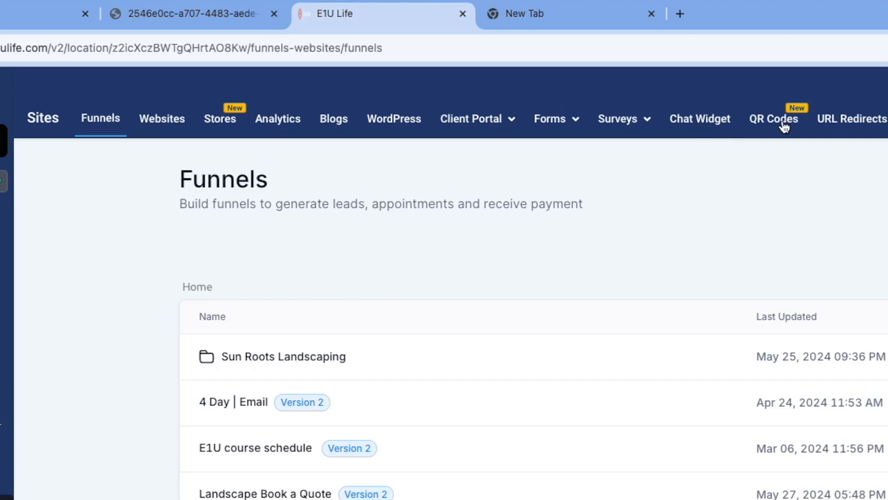
mouse_move(841, 123)
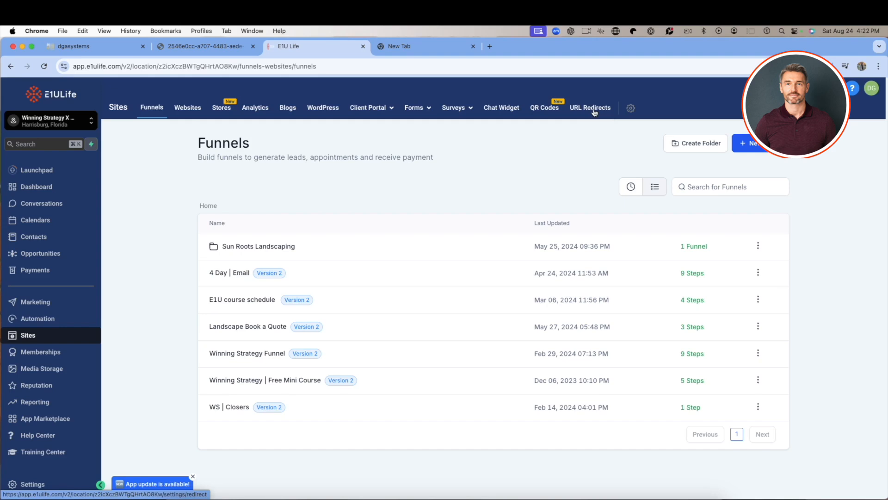
mouse_move(32, 210)
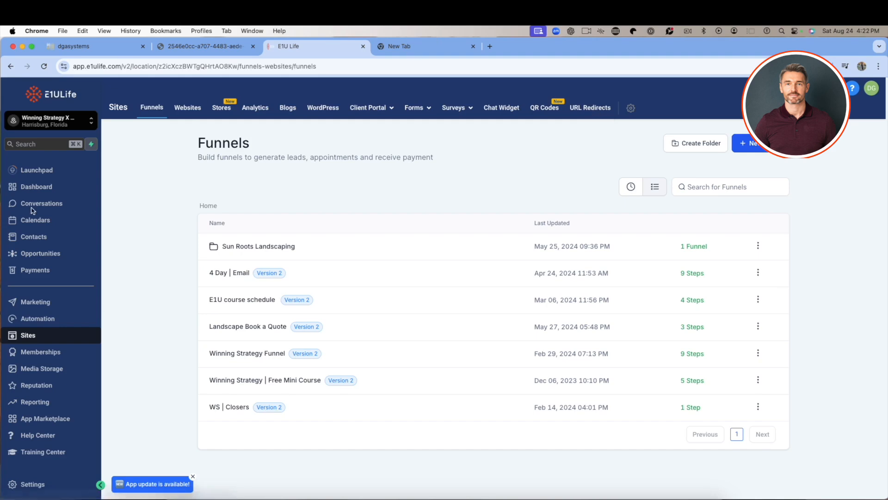
mouse_move(399, 329)
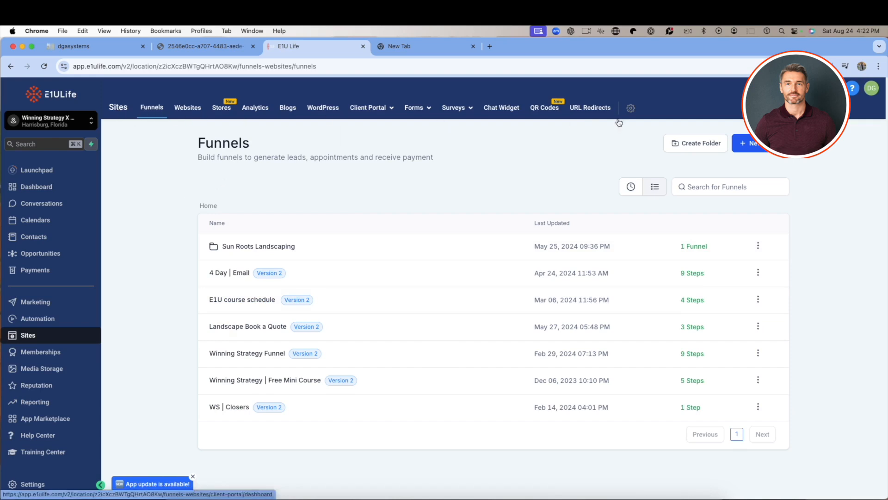
mouse_move(631, 144)
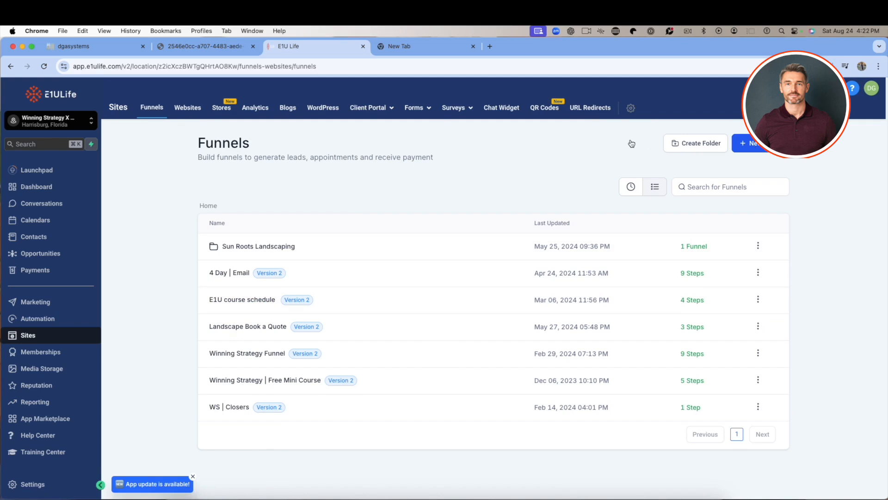
mouse_move(690, 145)
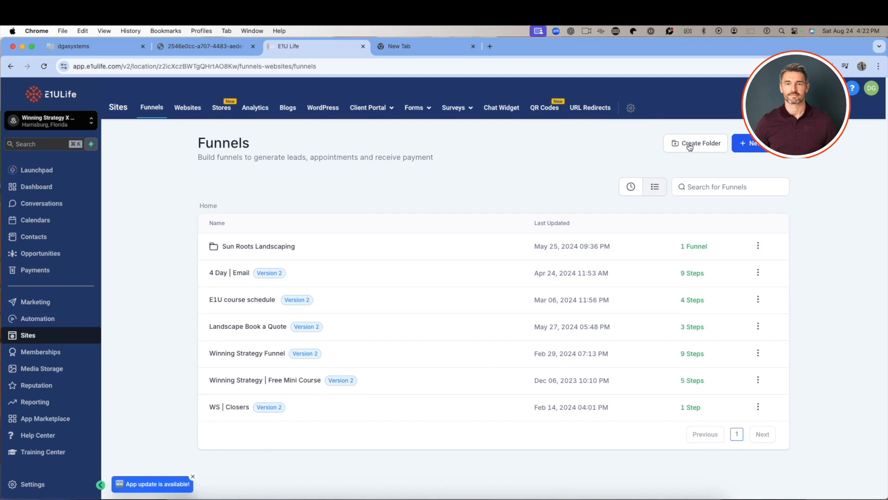
mouse_move(243, 251)
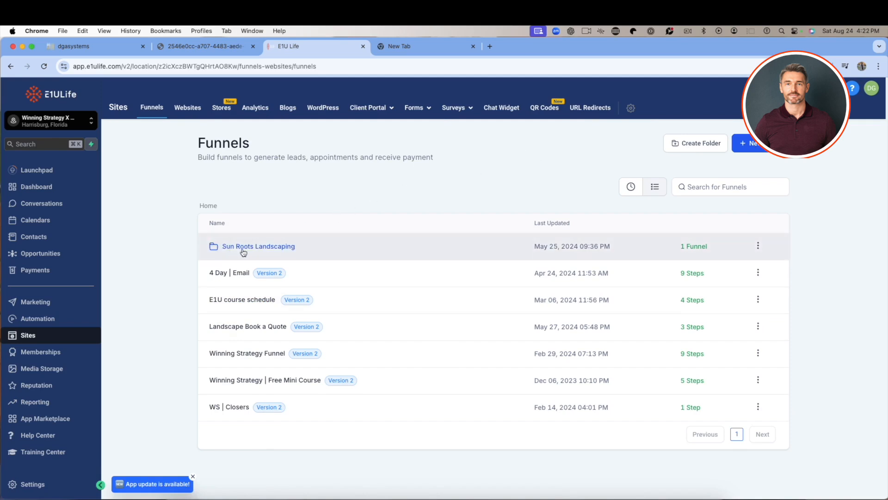
mouse_move(249, 249)
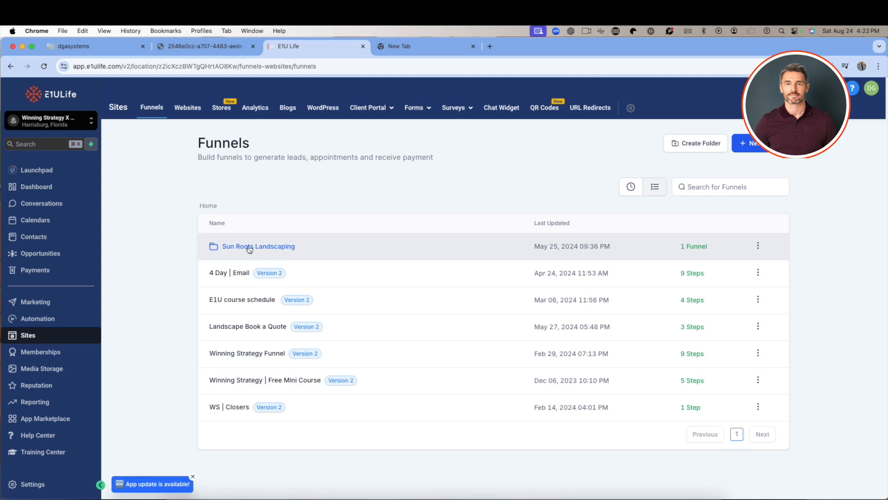
mouse_move(285, 273)
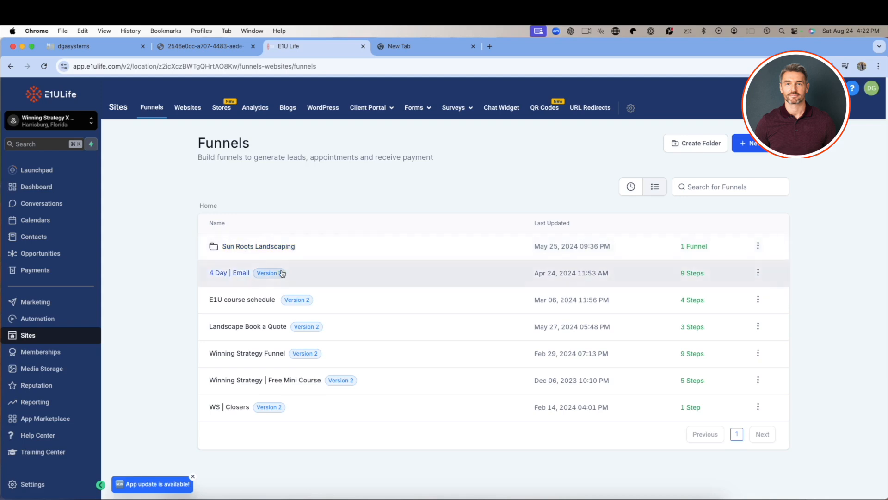
mouse_move(231, 246)
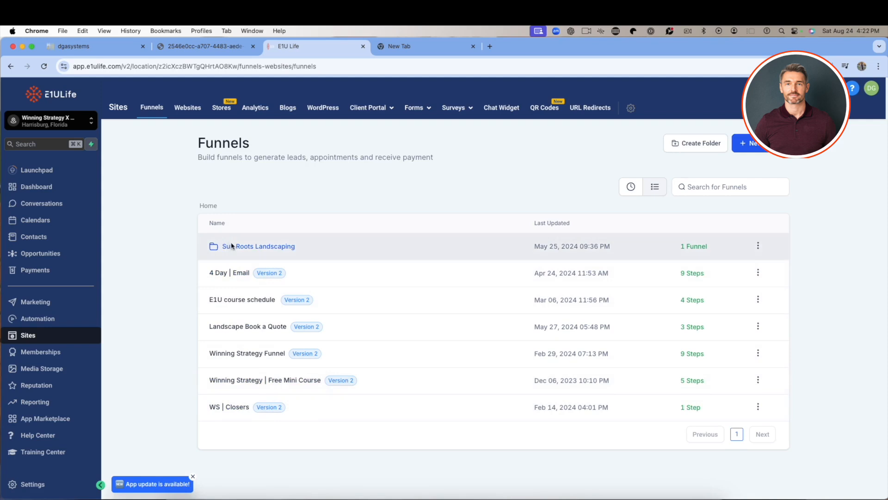
Open the Sun Roots Landscaping folder to reveal its single Optin funnel
click(258, 246)
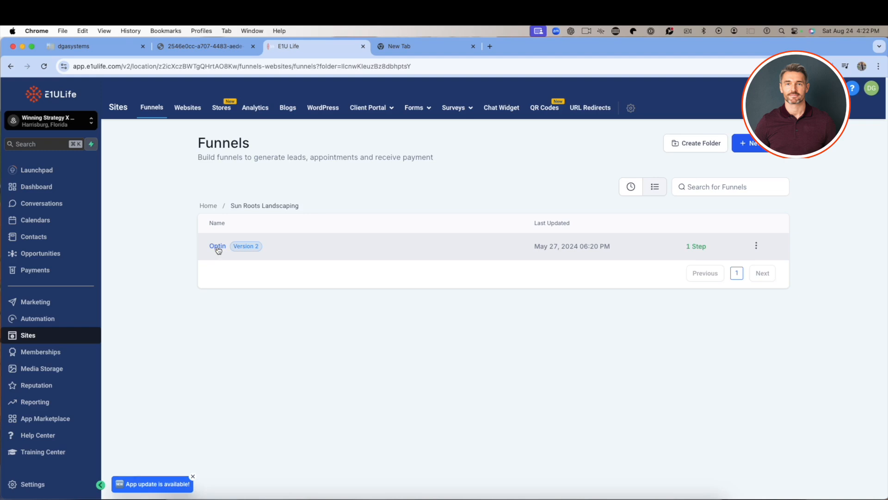
Open the Optin funnel to view its single Quote Request step
click(219, 248)
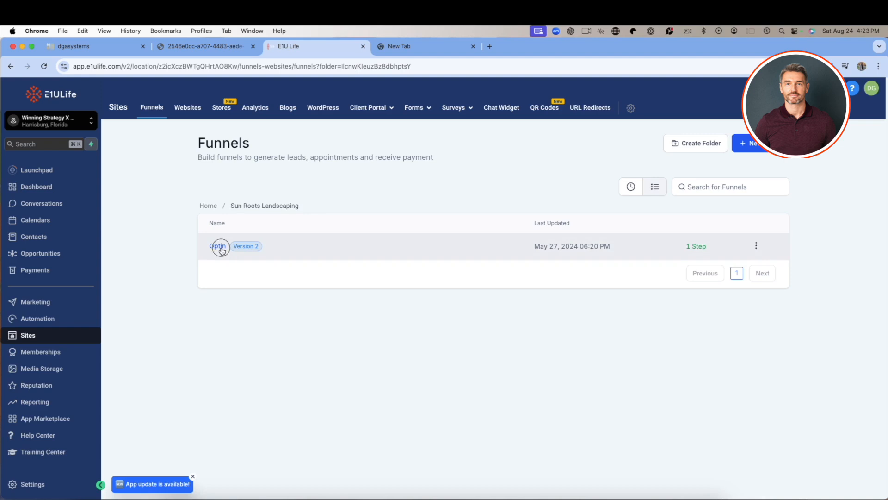
click(219, 246)
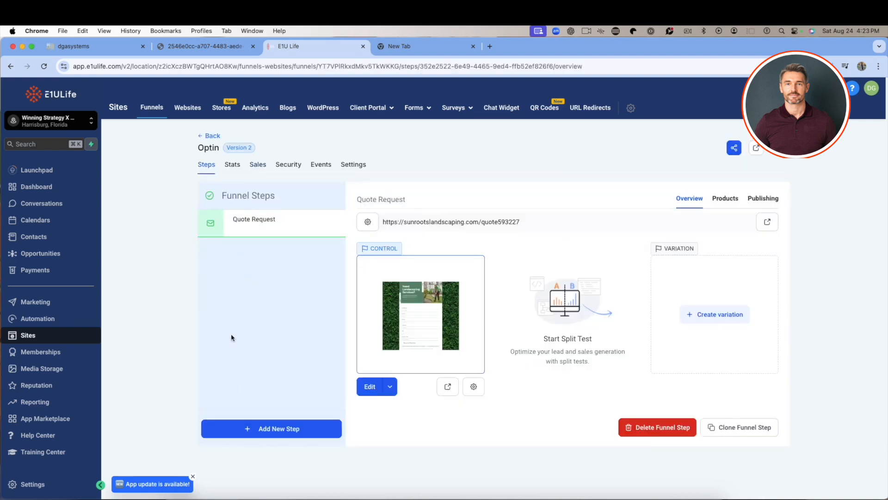
mouse_move(174, 203)
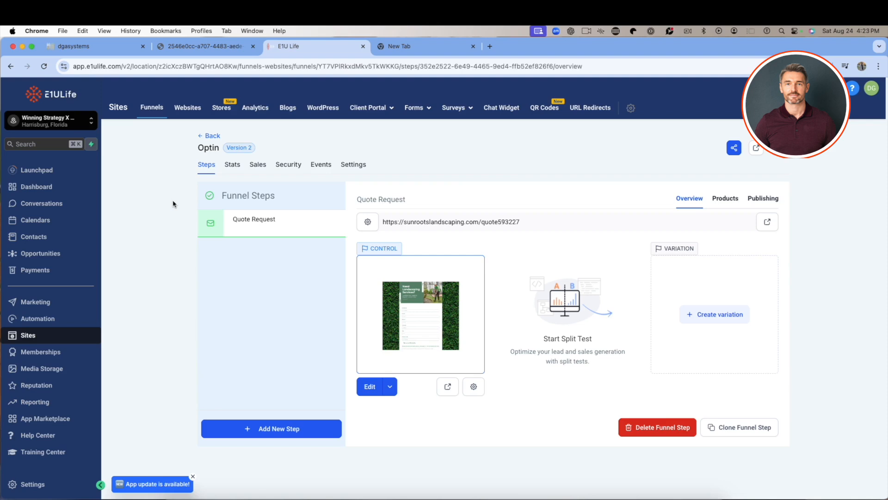
mouse_move(218, 223)
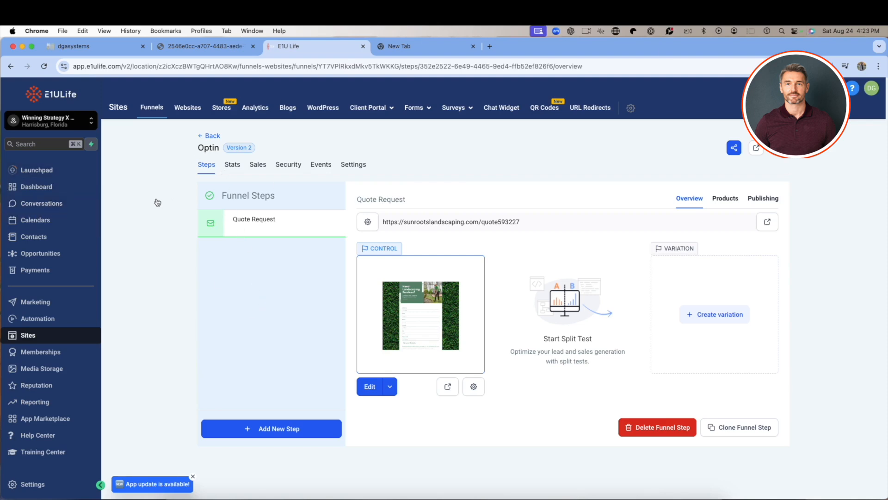
mouse_move(273, 260)
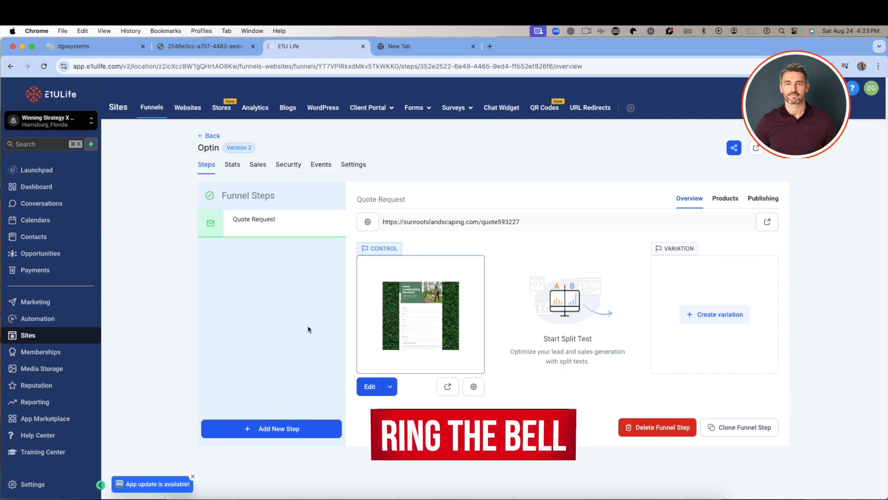
mouse_move(134, 124)
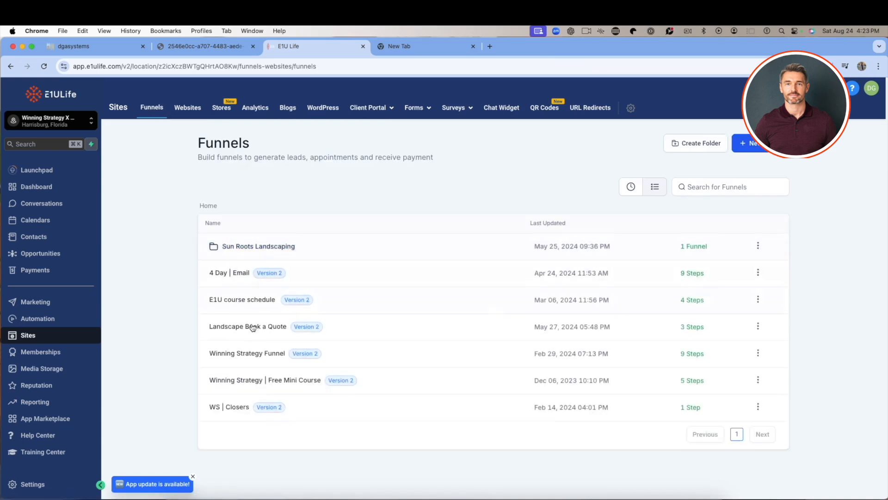
mouse_move(239, 306)
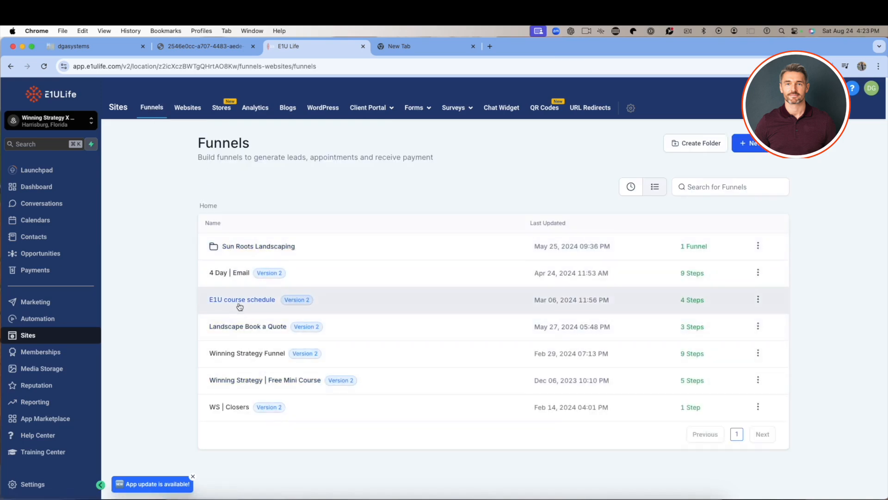
Open the E1U course schedule funnel and view its SheduleDD and Schedule (espanol) steps
click(242, 300)
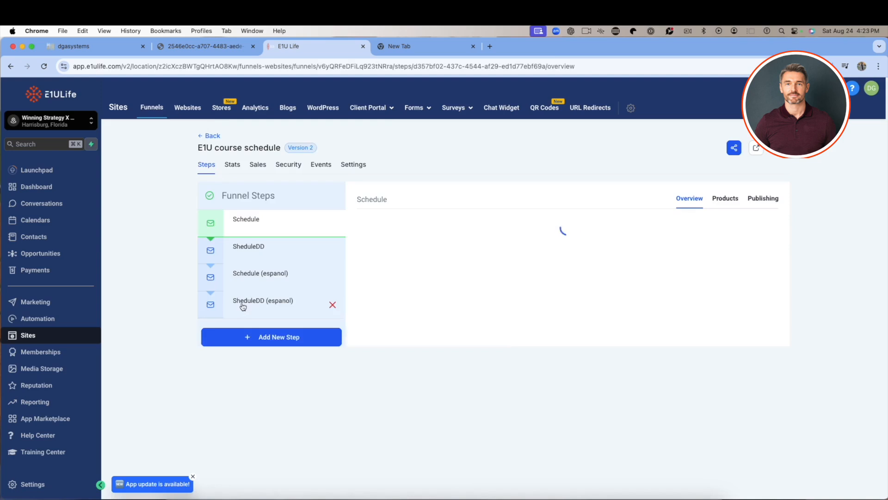
click(246, 219)
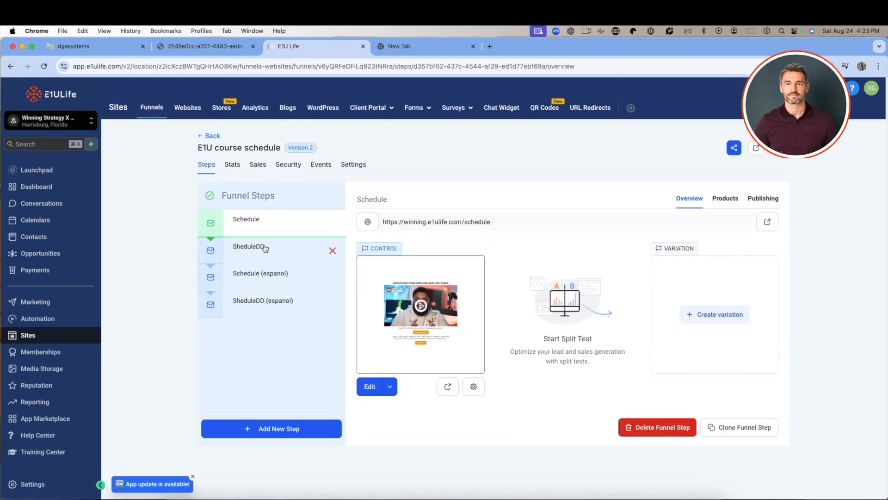
click(257, 247)
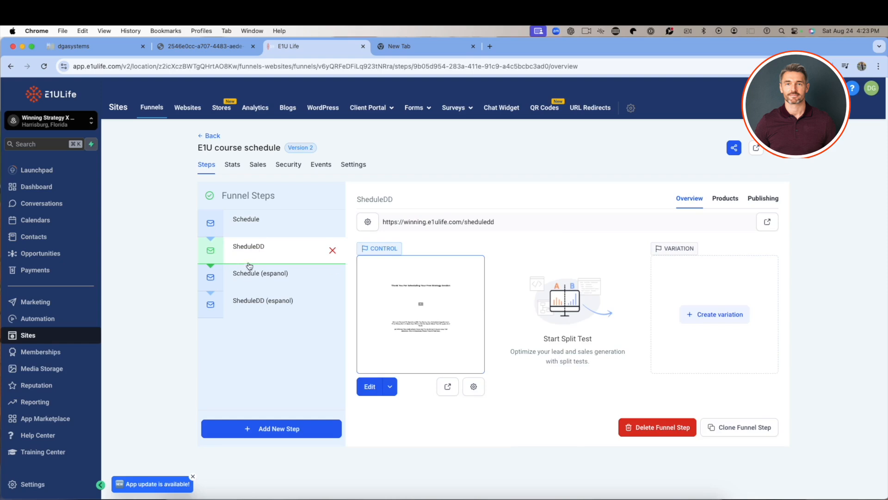
mouse_move(254, 290)
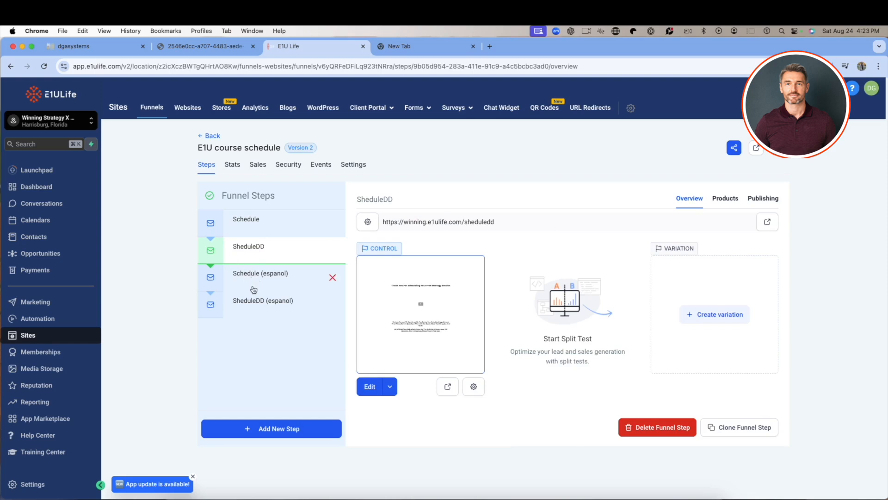
click(208, 136)
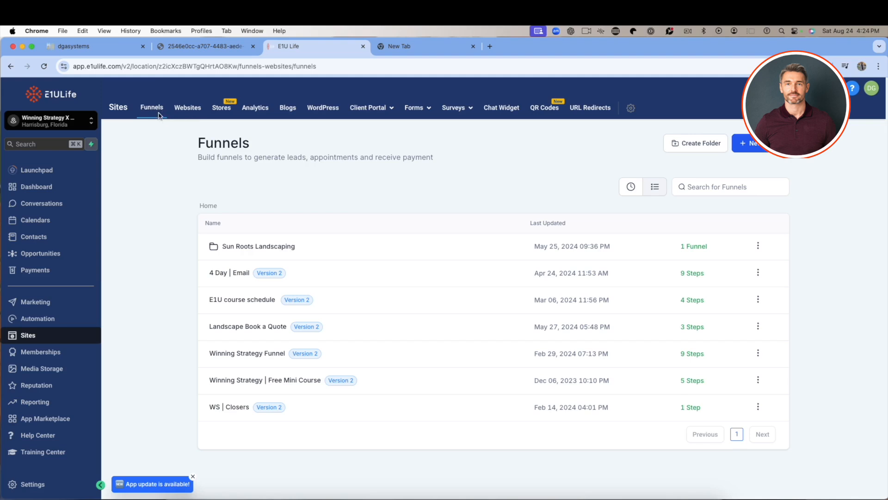
mouse_move(161, 114)
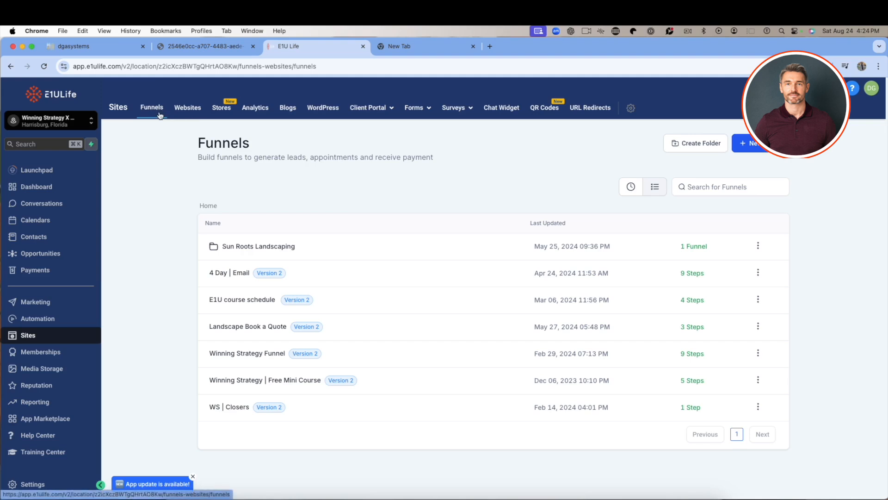